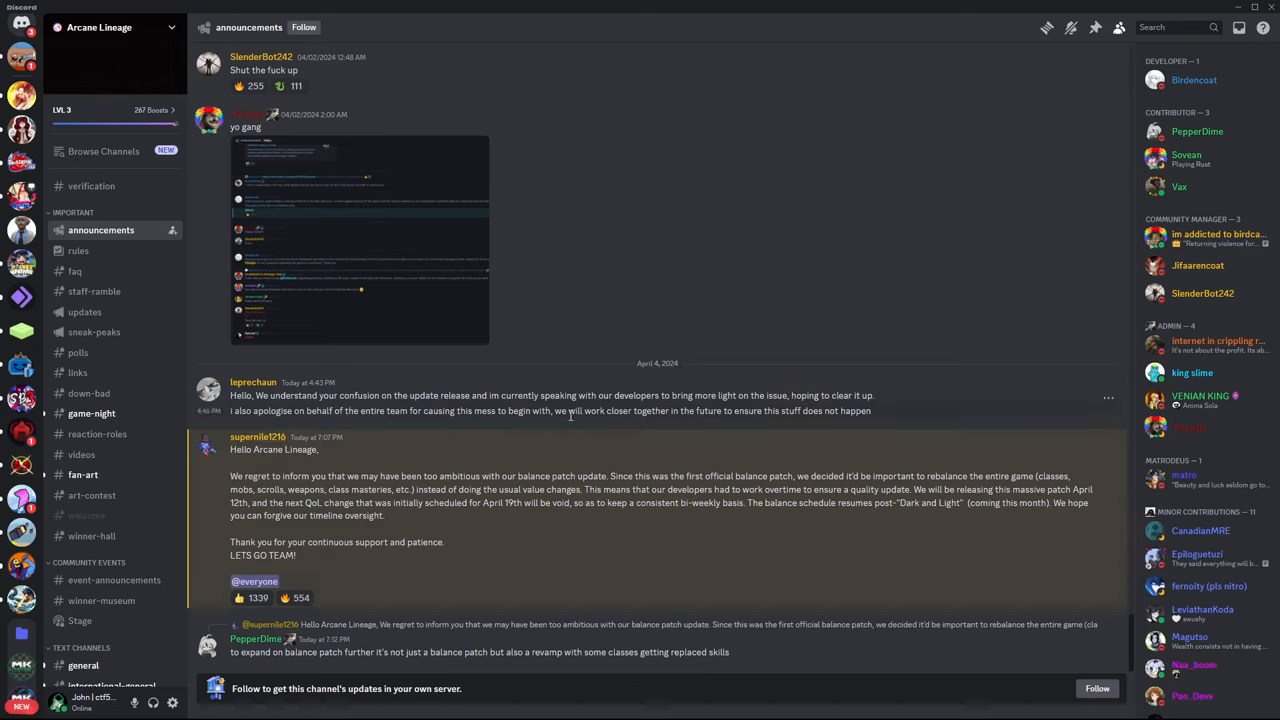
Step: After repeated clicks near the bottom of the window, open #sneak-peaks in Arcane Lineage and click within its posts
left_click(291, 597)
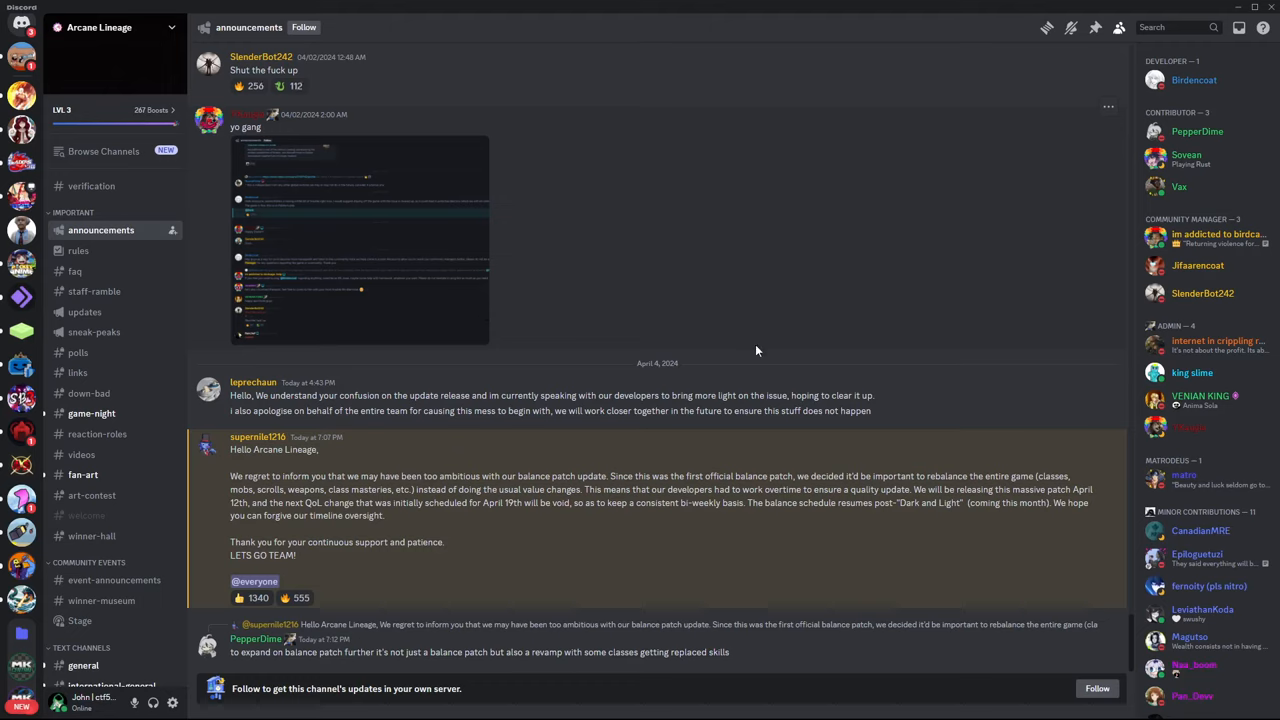
mouse_move(757, 351)
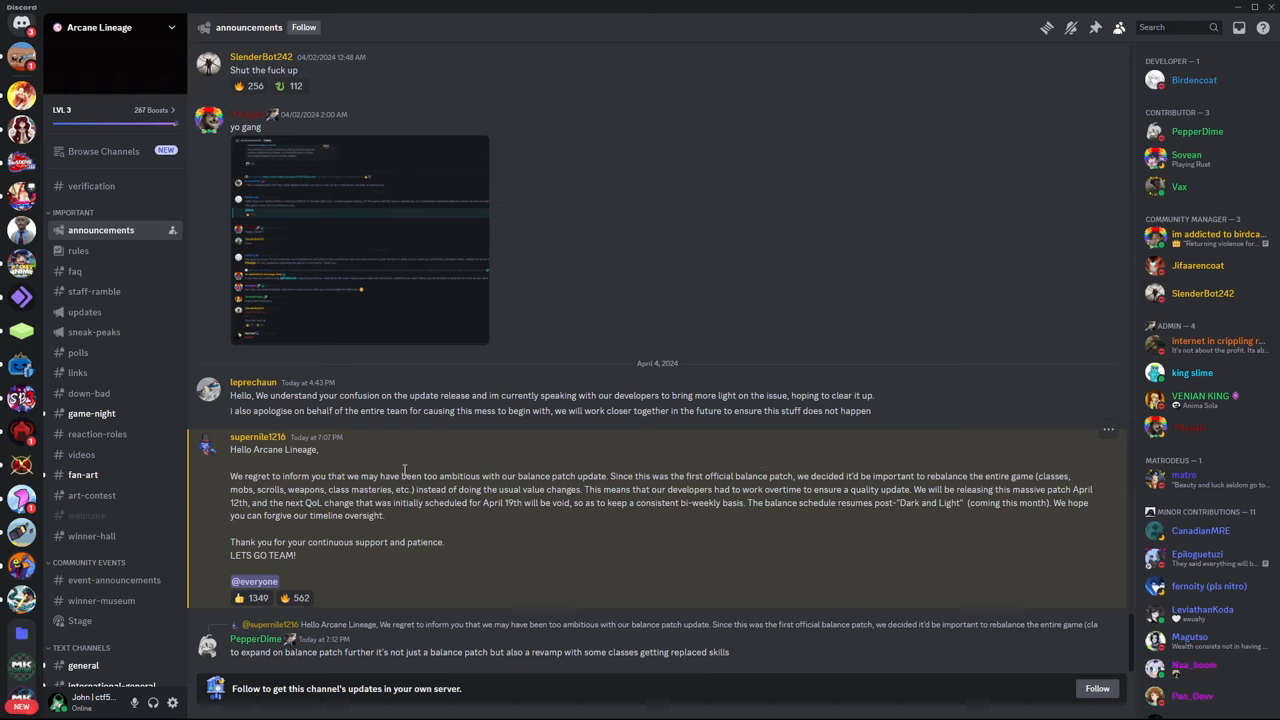
left_click(244, 598)
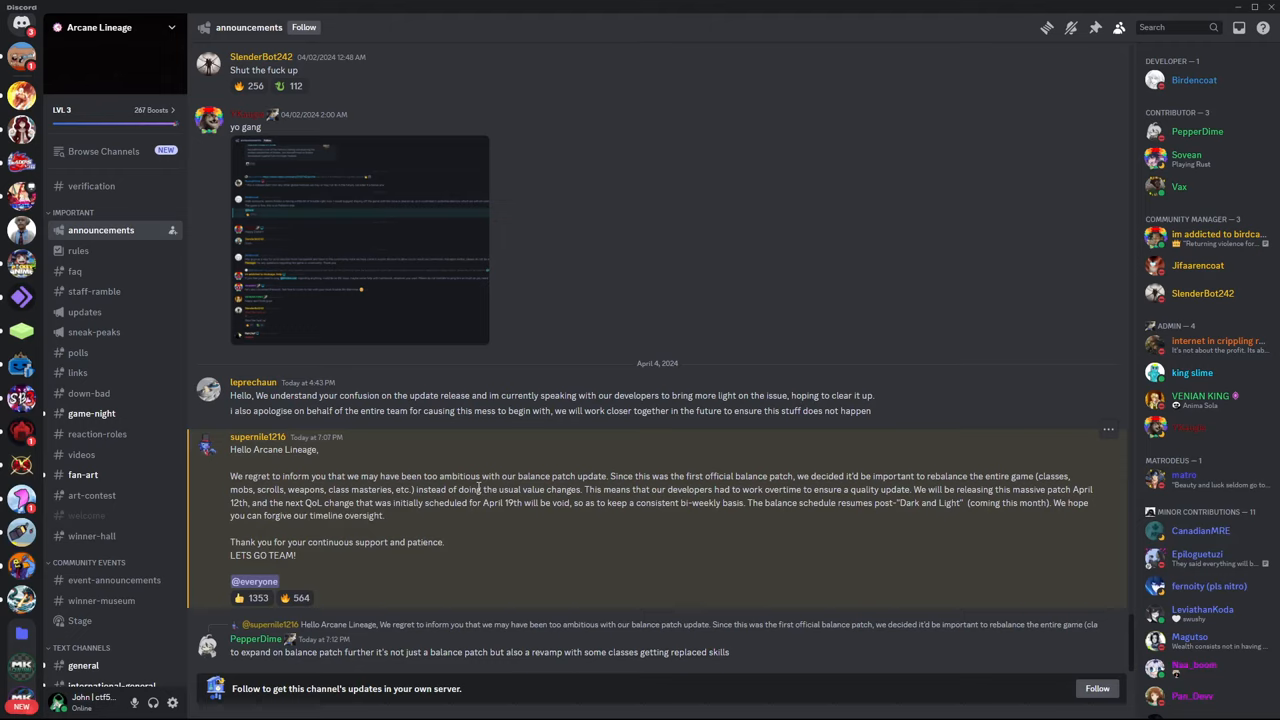
left_click(247, 597)
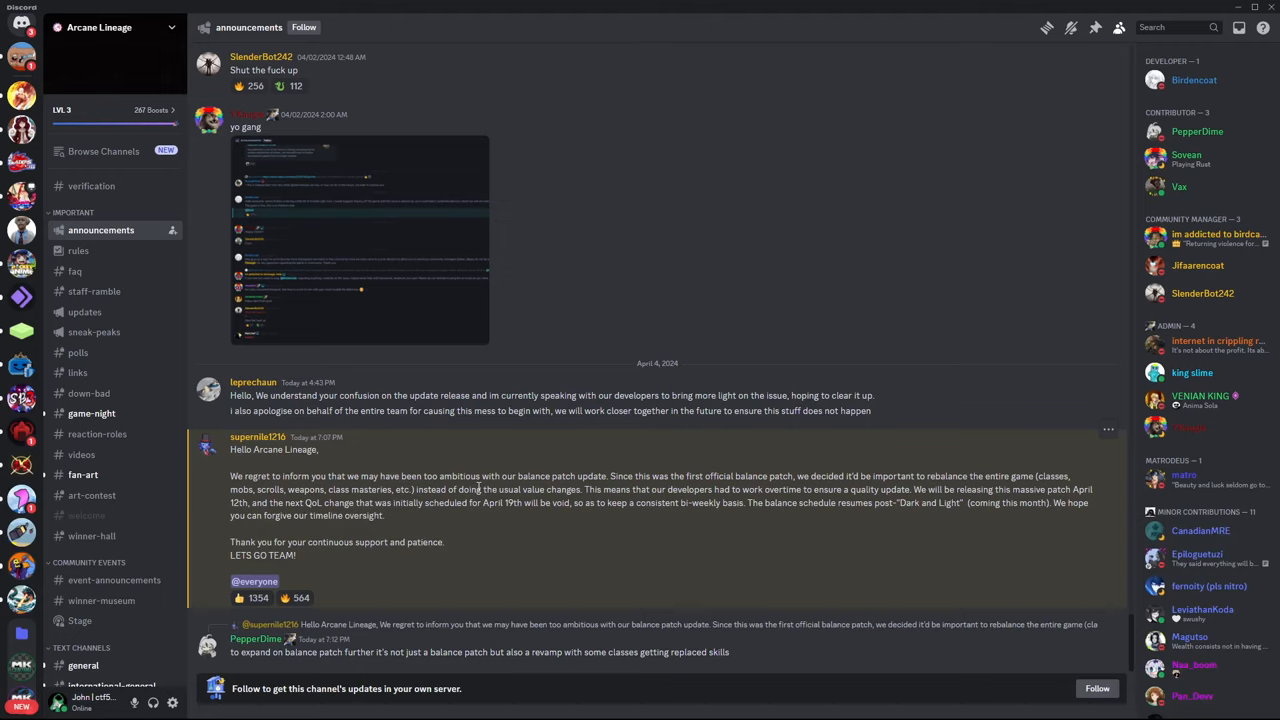
left_click(239, 597)
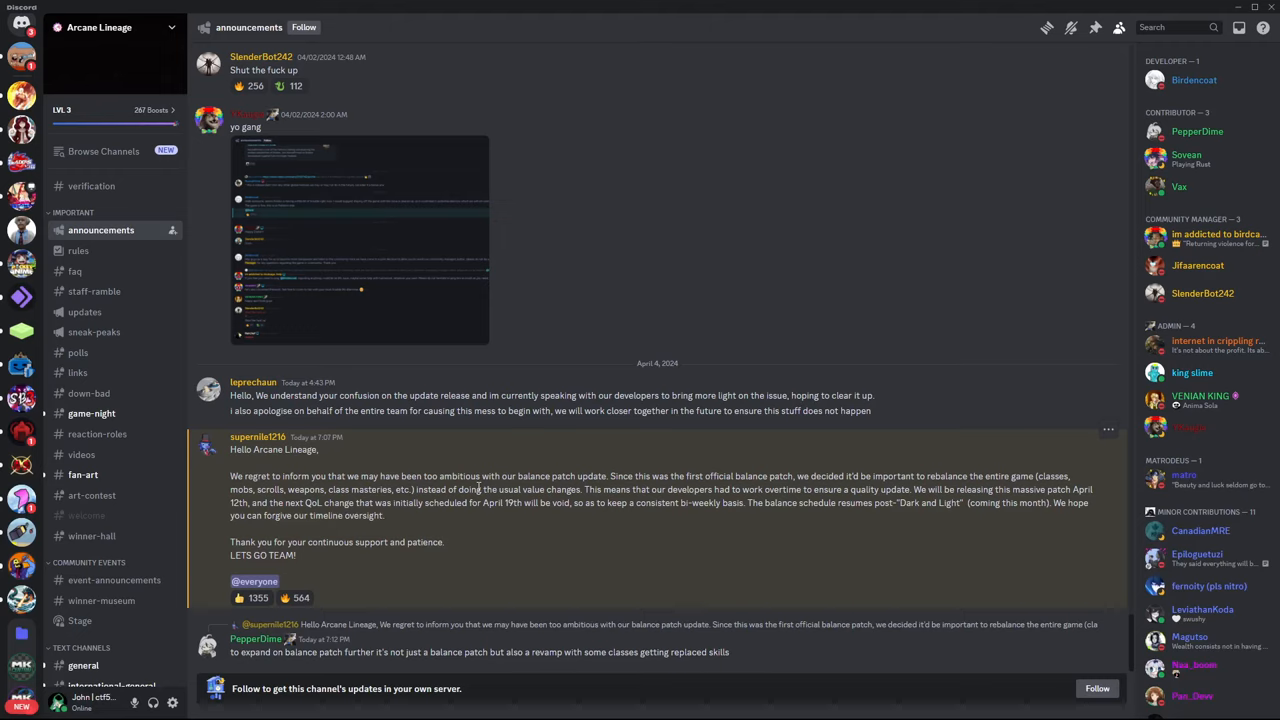
left_click(295, 597)
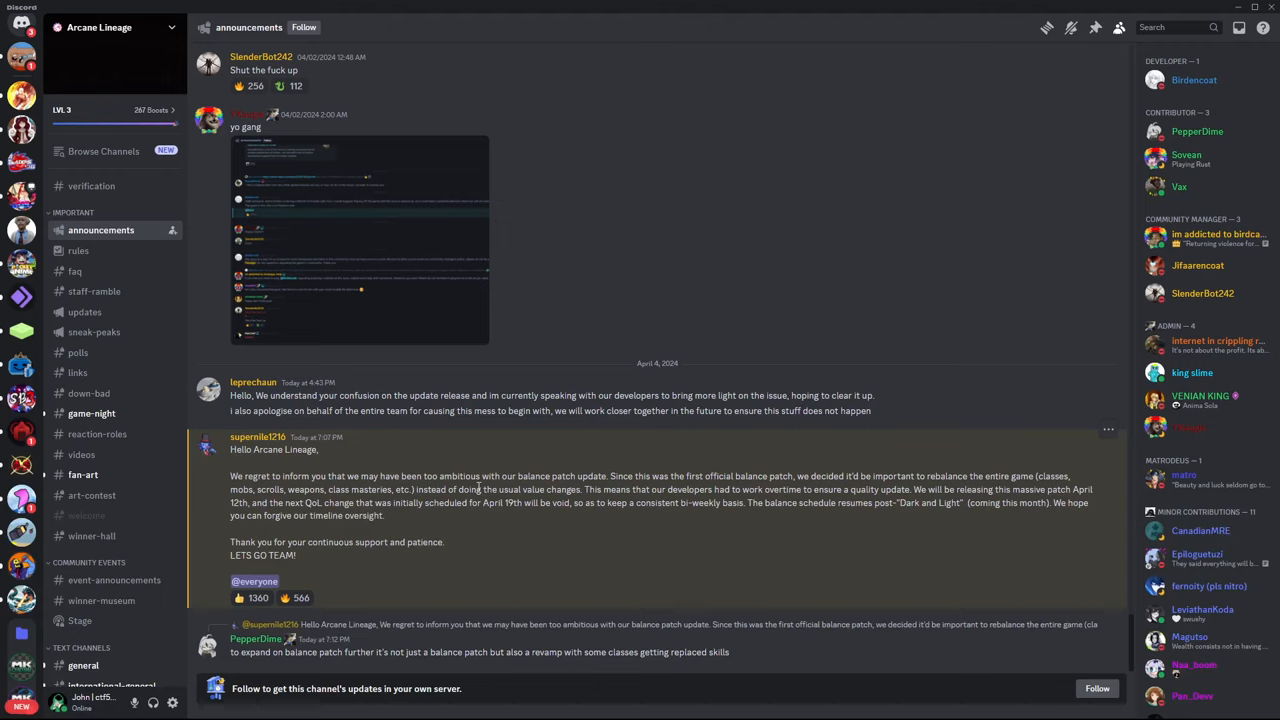
left_click(293, 598)
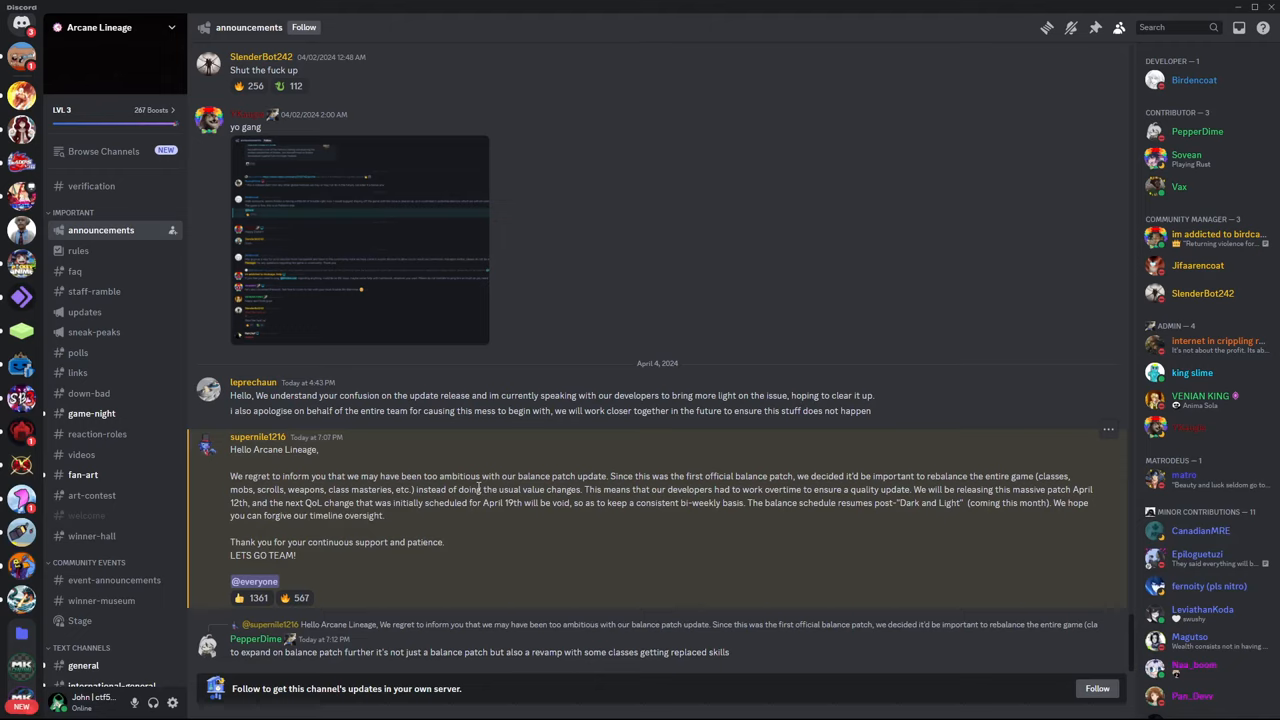
left_click(245, 598)
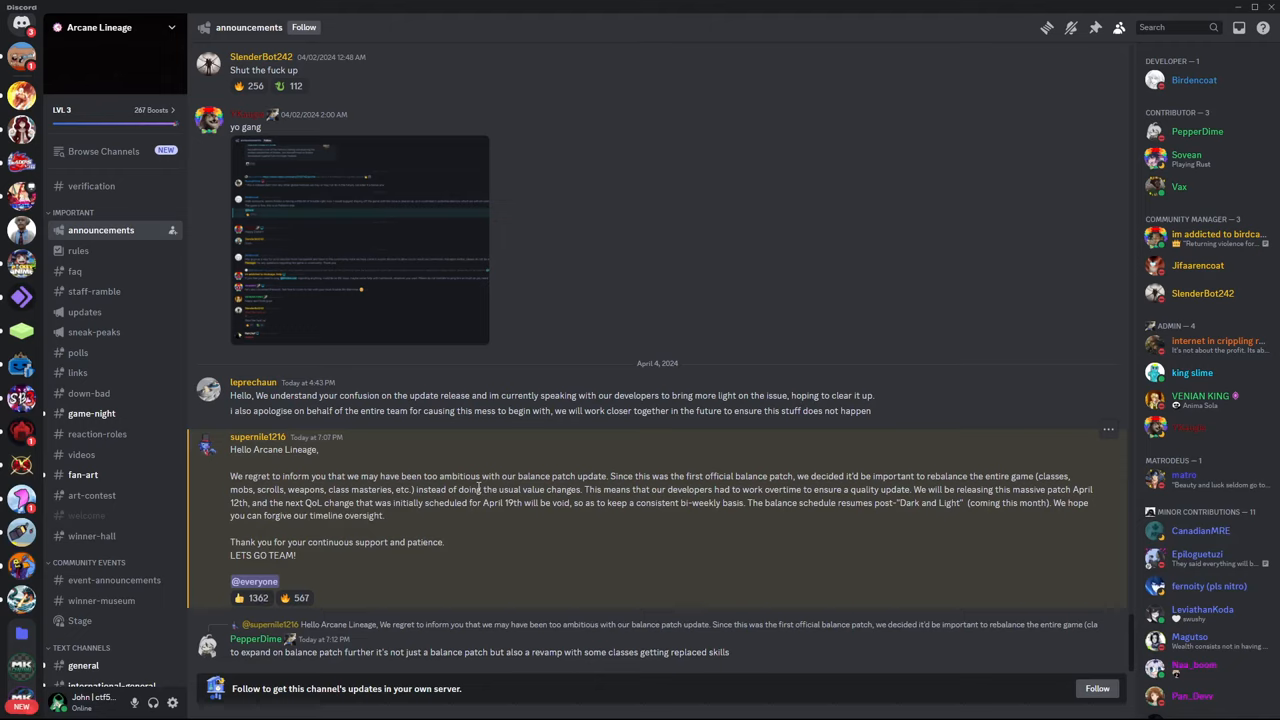
left_click(240, 598)
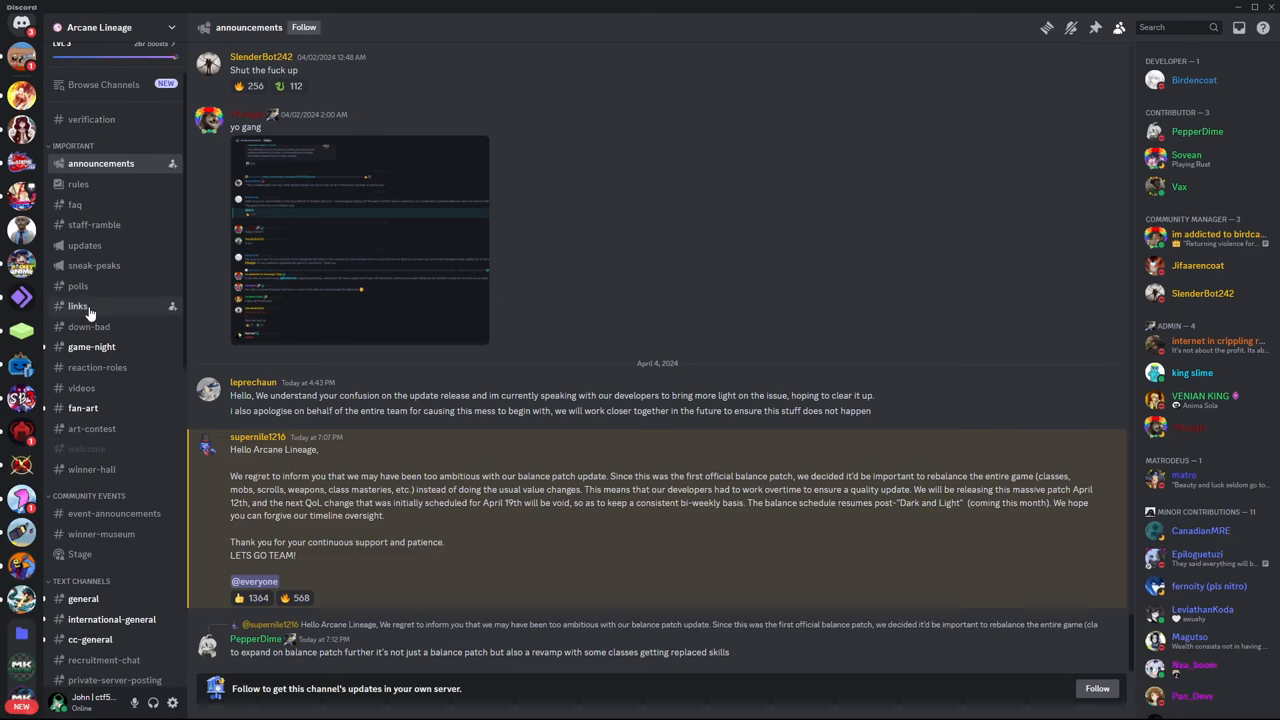
left_click(94, 265)
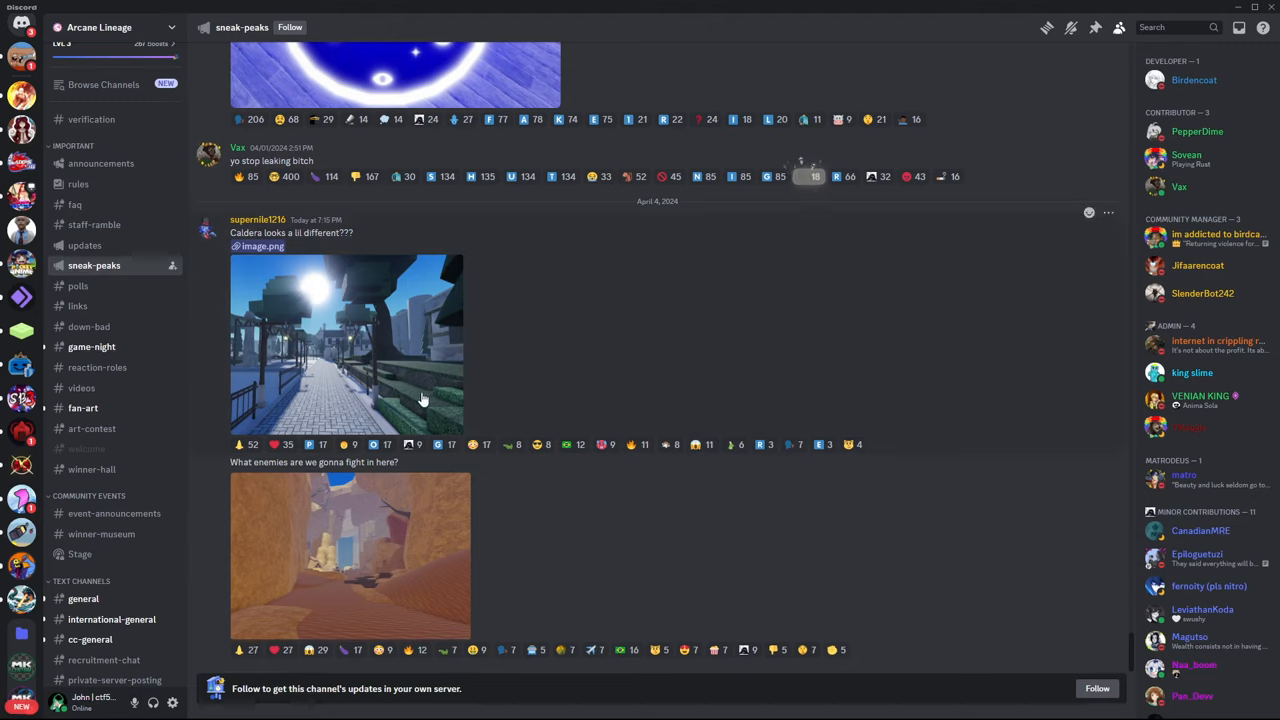
mouse_move(430, 505)
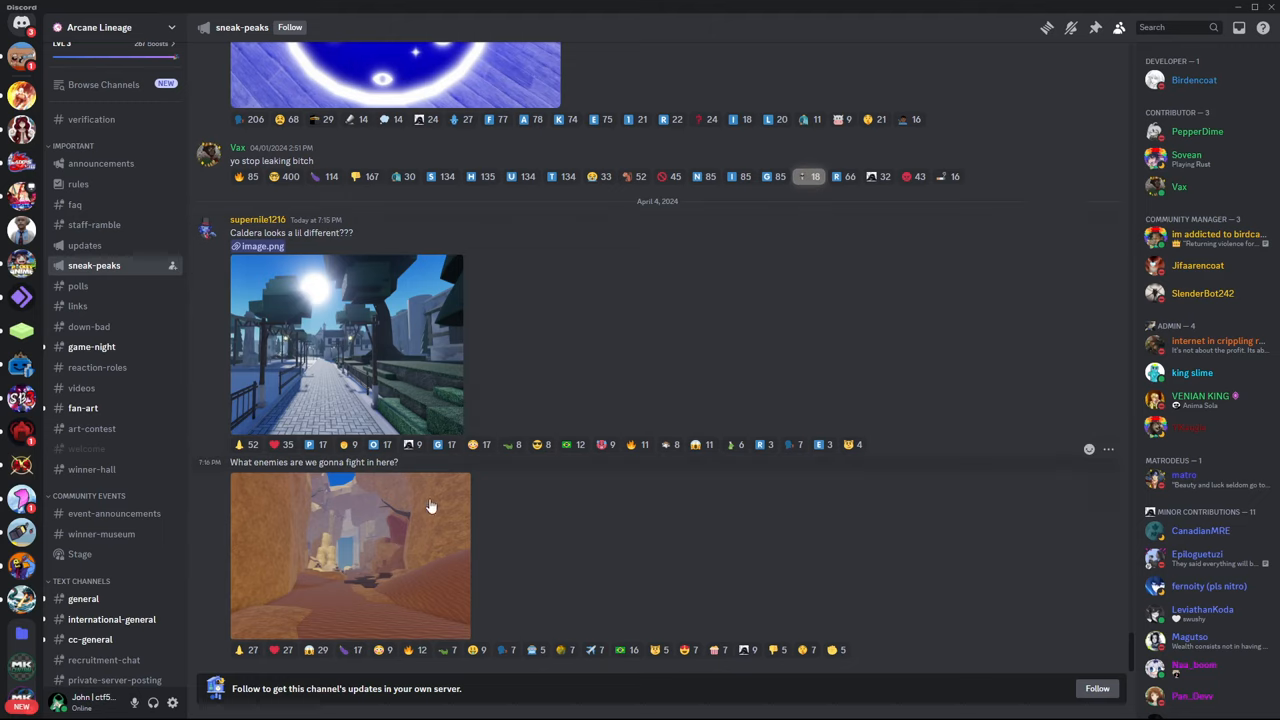
left_click(350, 555)
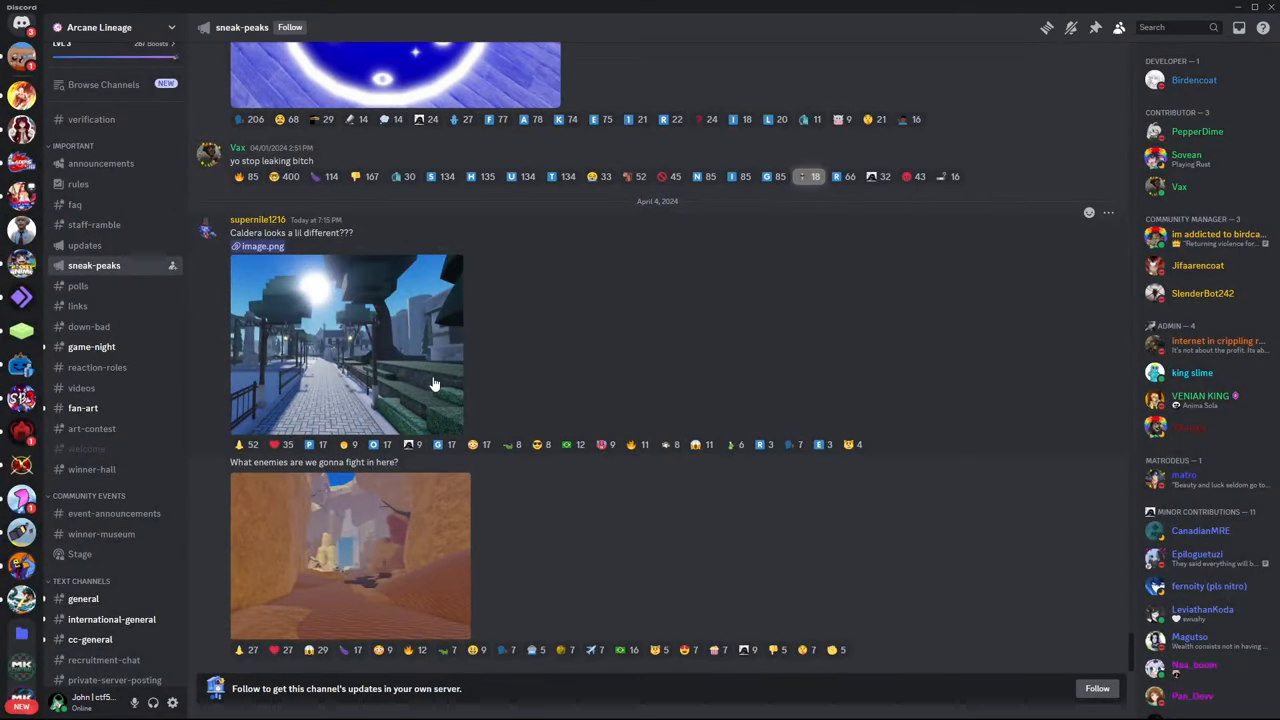
mouse_move(295, 318)
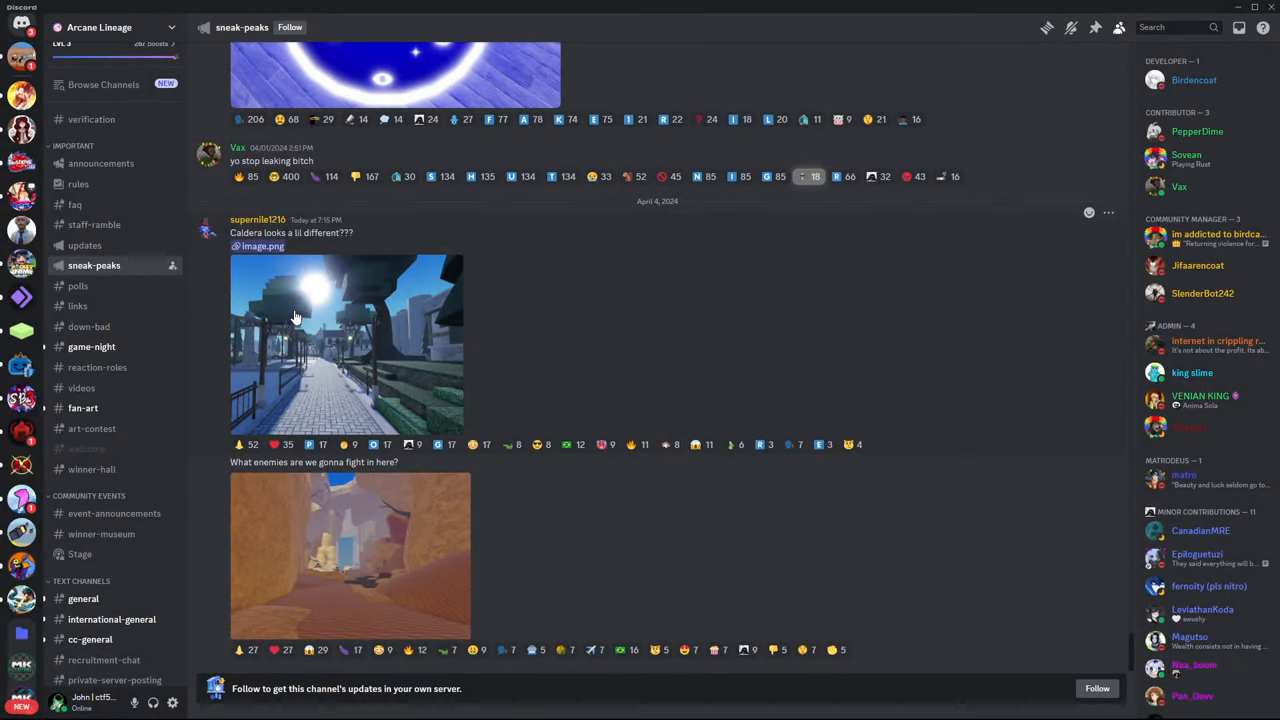
mouse_move(258, 220)
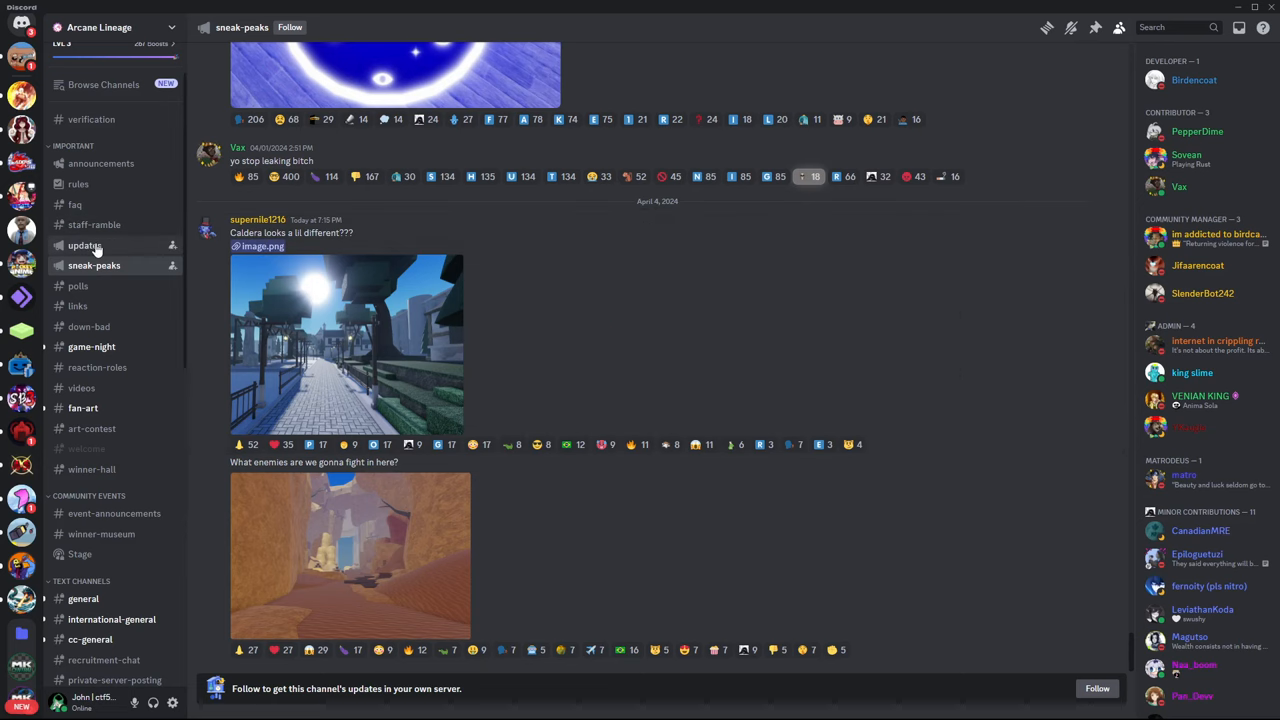
Step: Pass through #updates and #rules, then return to #announcements showing the balance patch delay notice
left_click(85, 245)
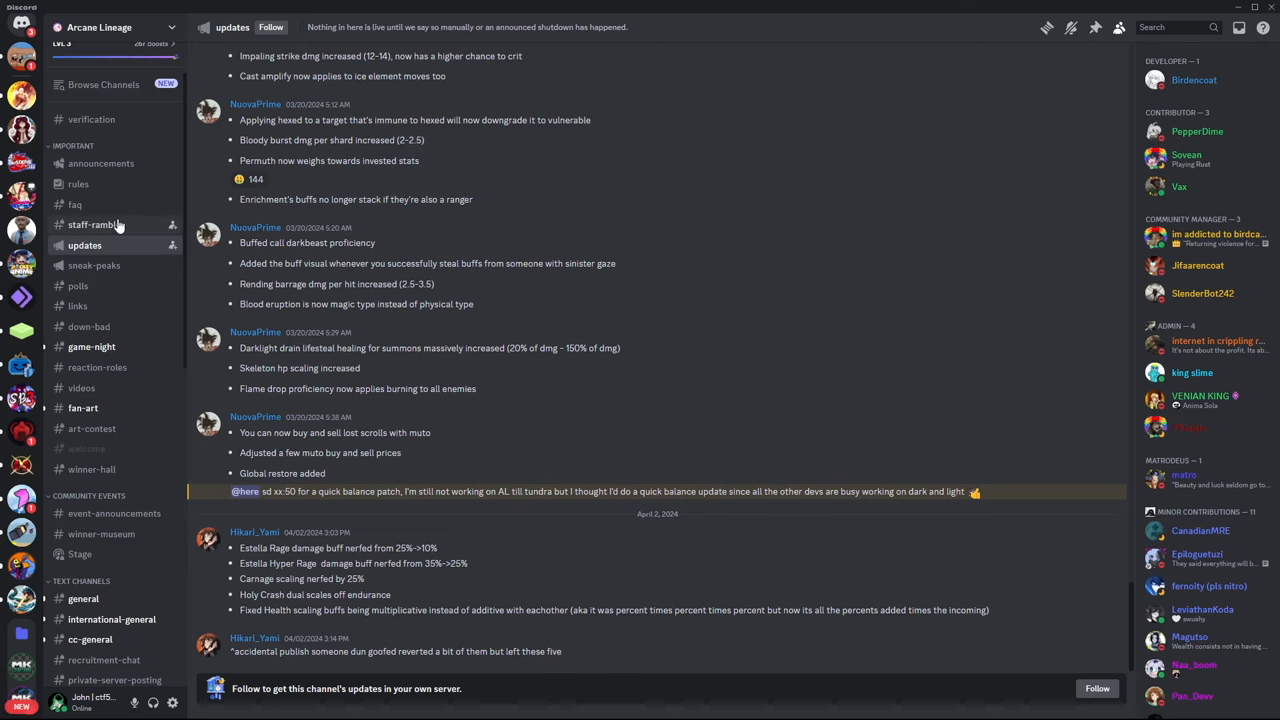
left_click(78, 184)
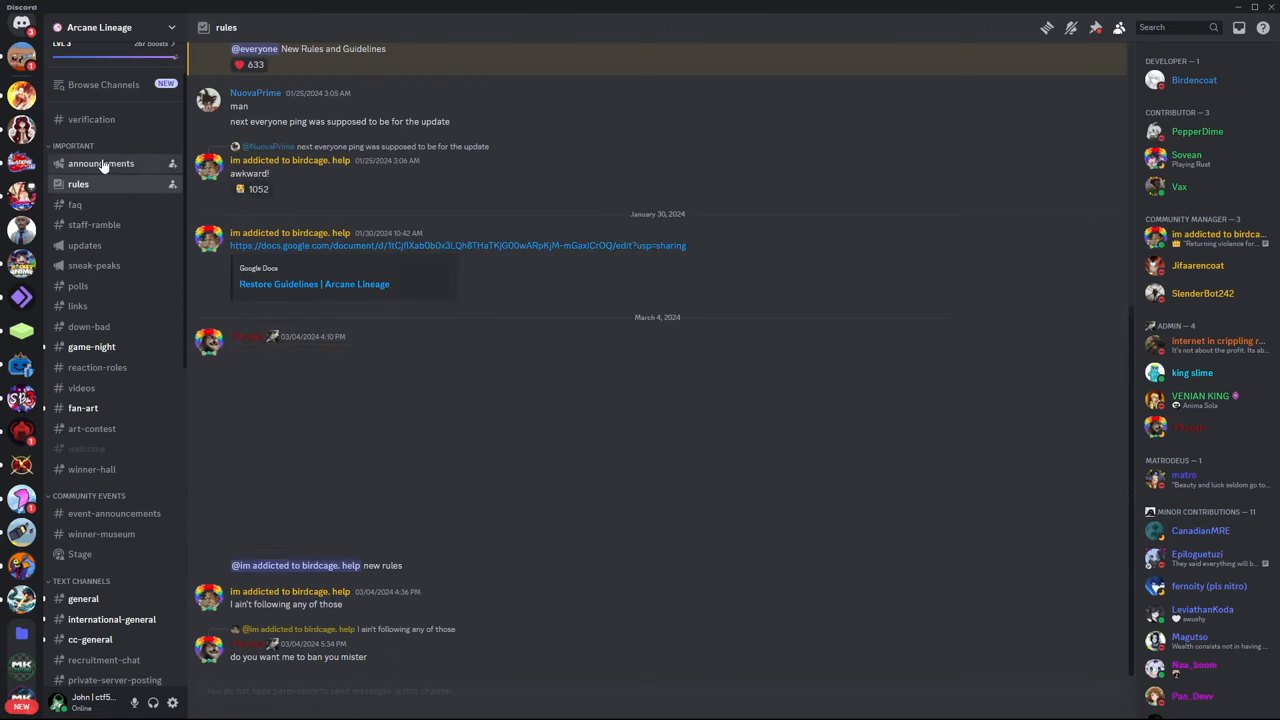
left_click(101, 163)
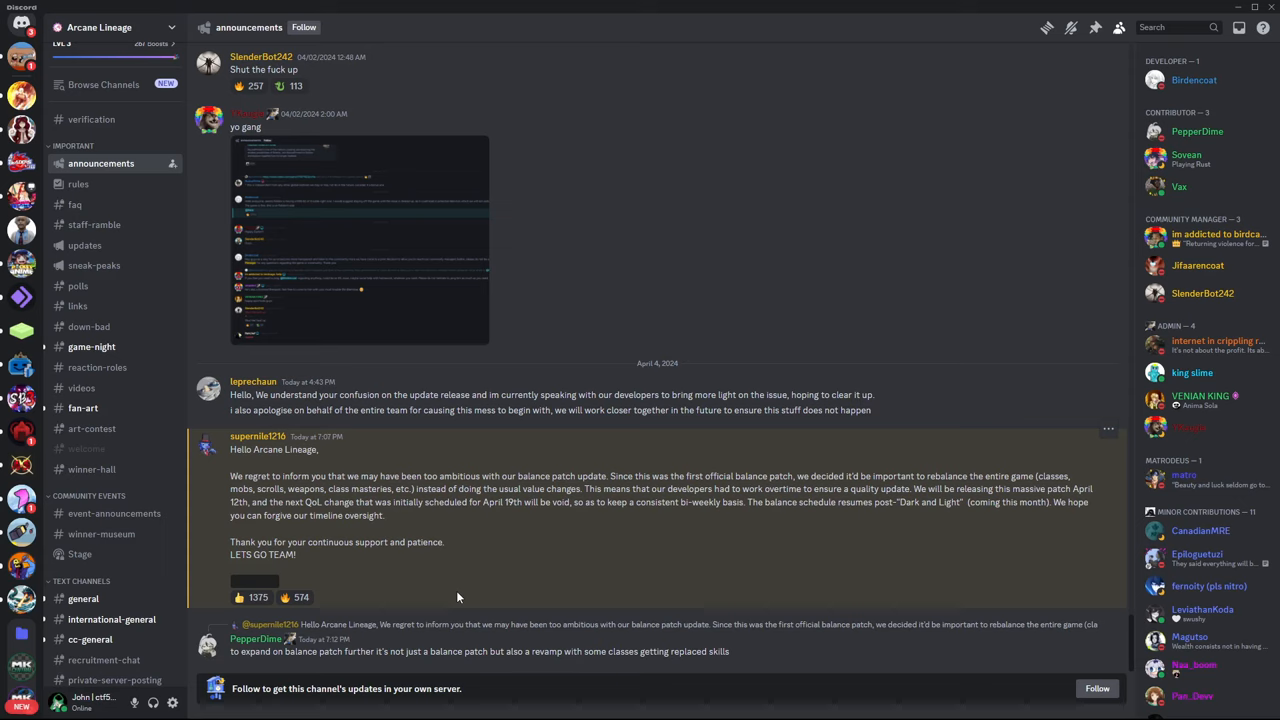
left_click(247, 597)
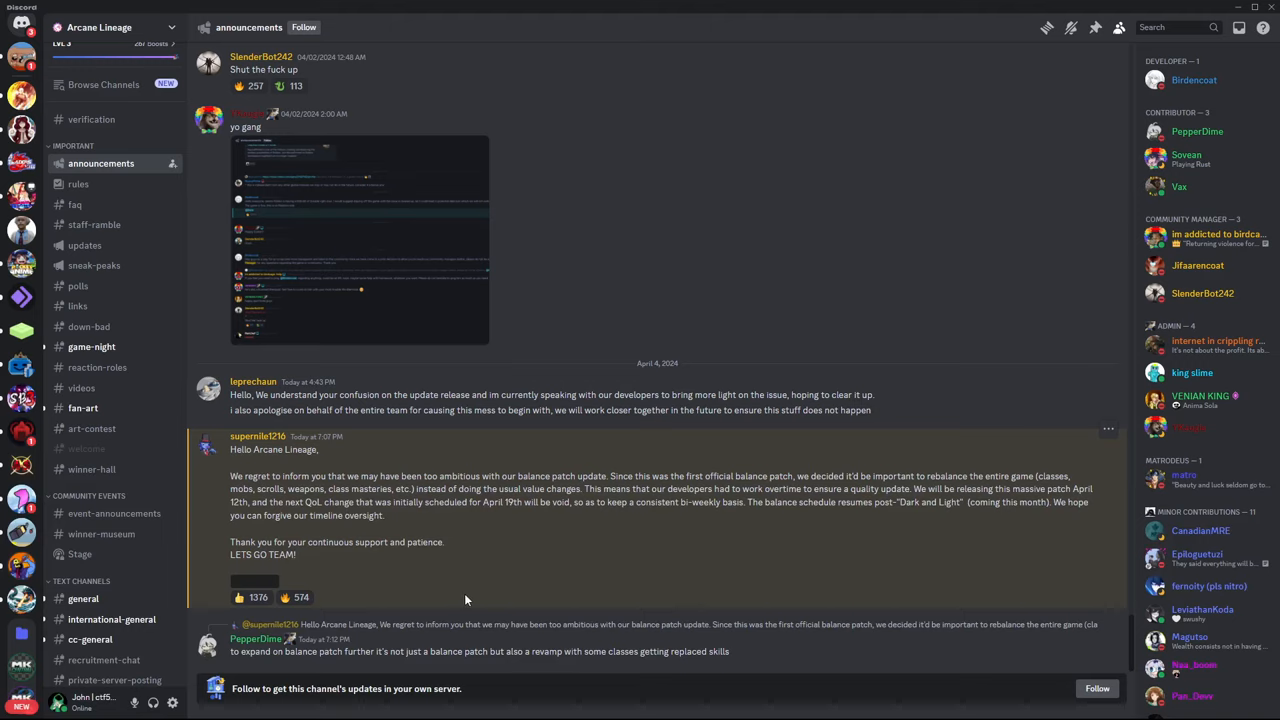
mouse_move(406, 609)
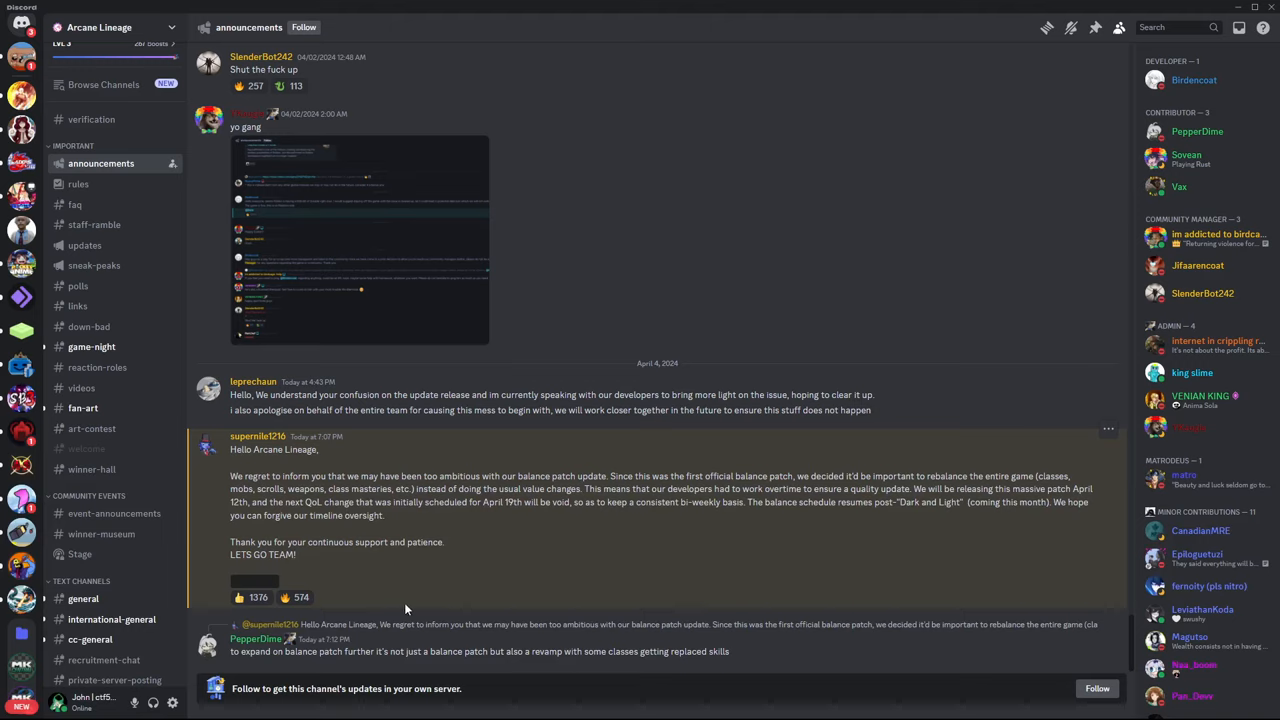
mouse_move(454, 588)
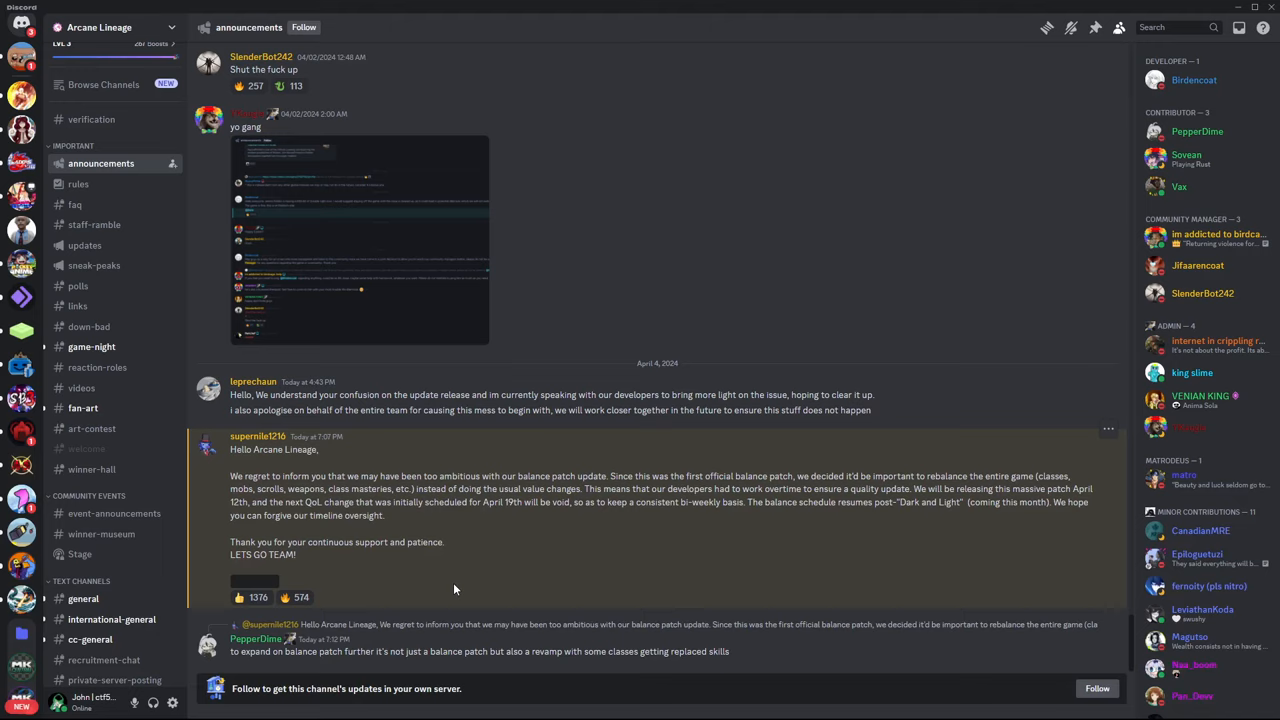
mouse_move(408, 598)
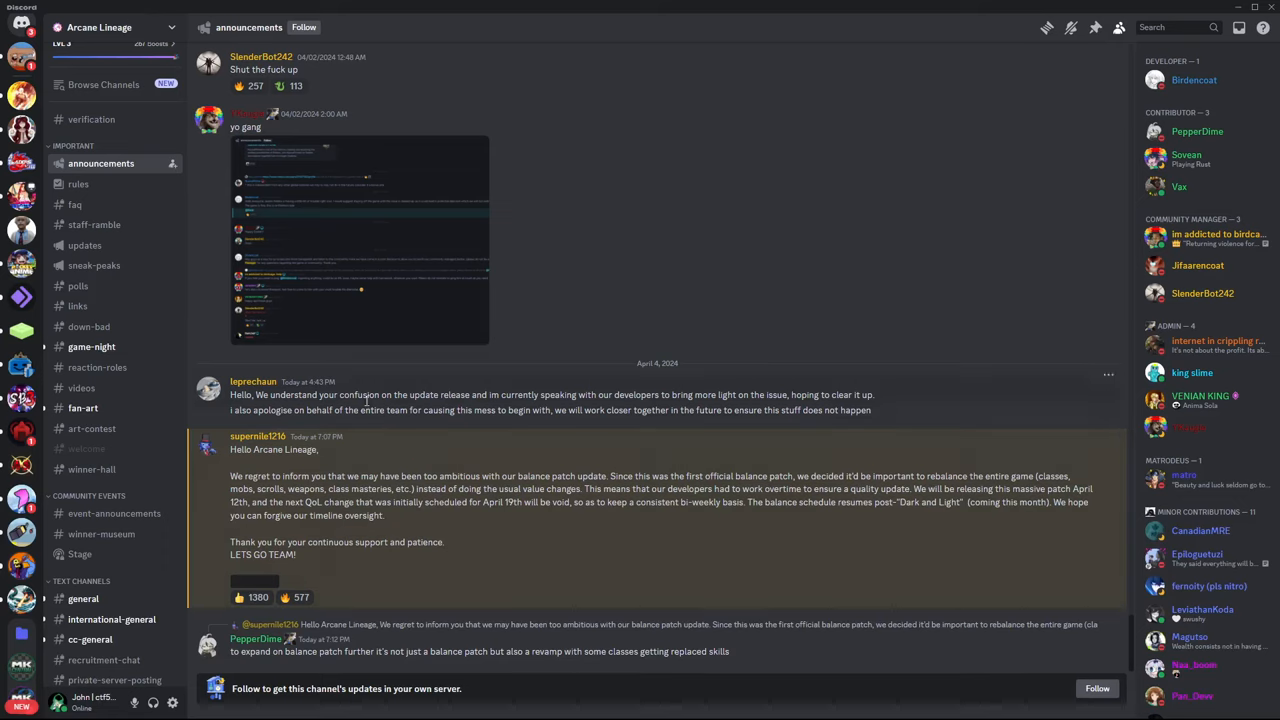
mouse_move(322, 426)
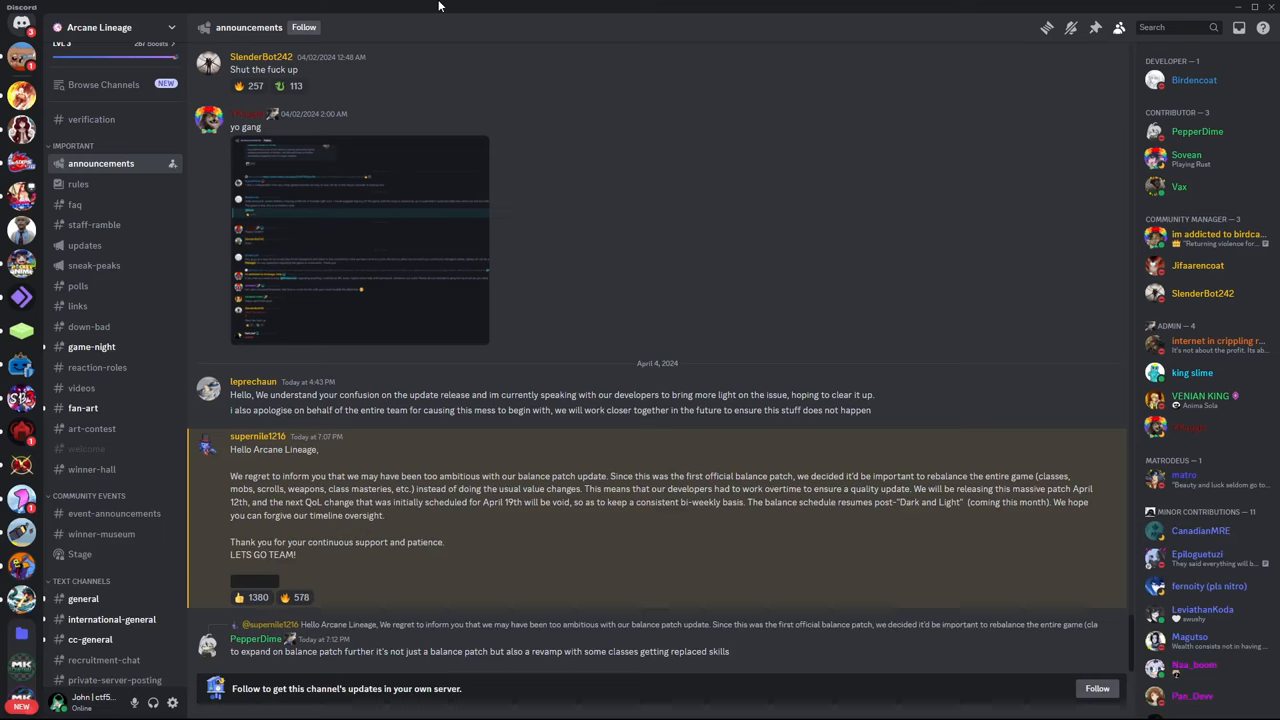
left_click(254, 597)
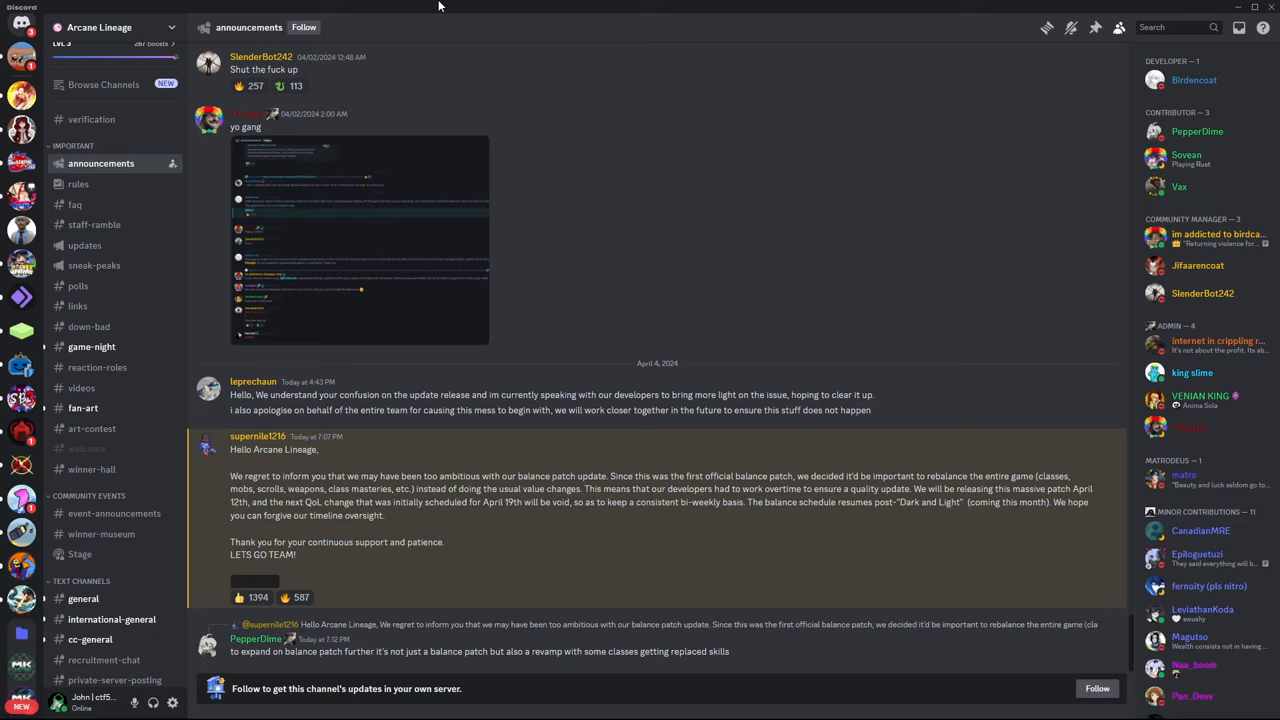
left_click(239, 597)
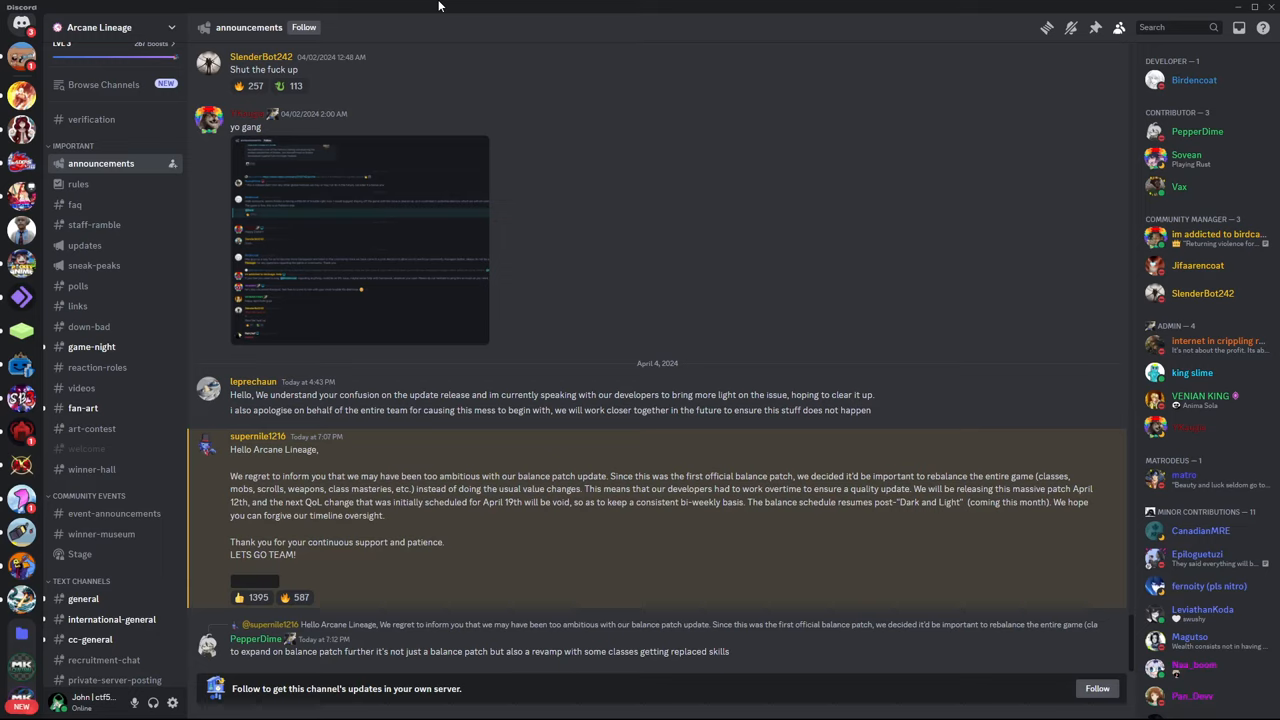
left_click(293, 597)
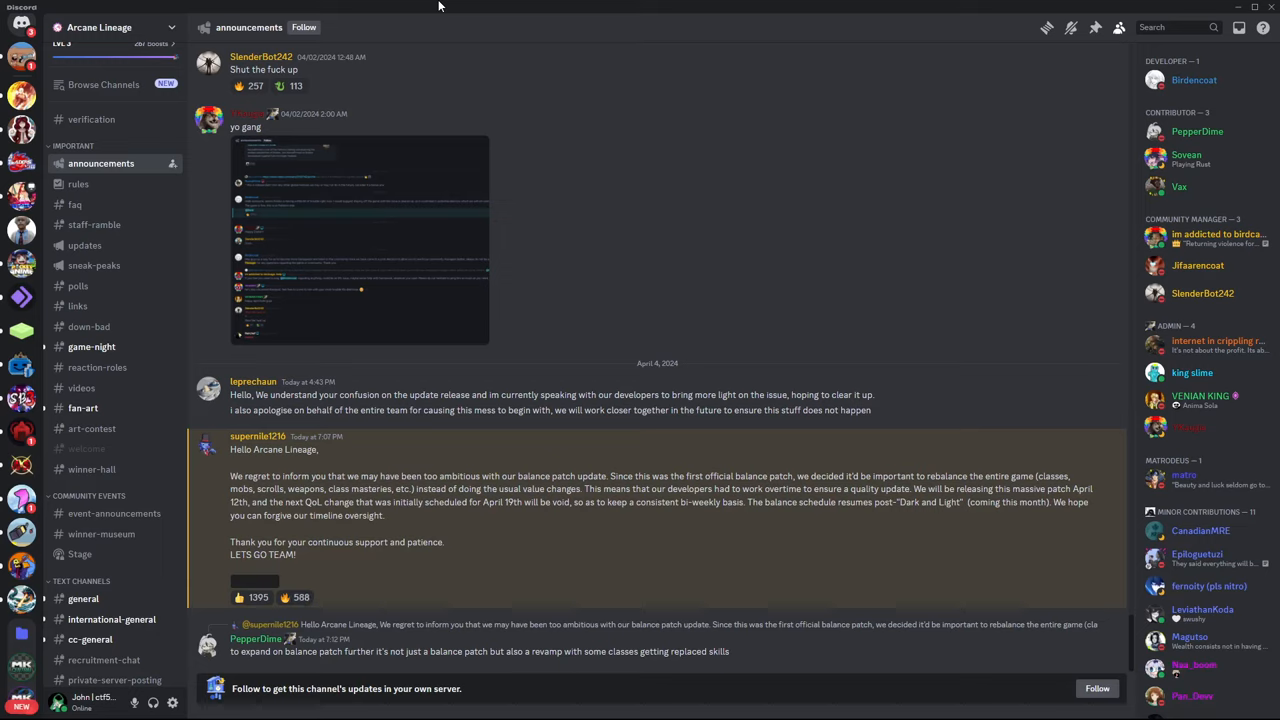